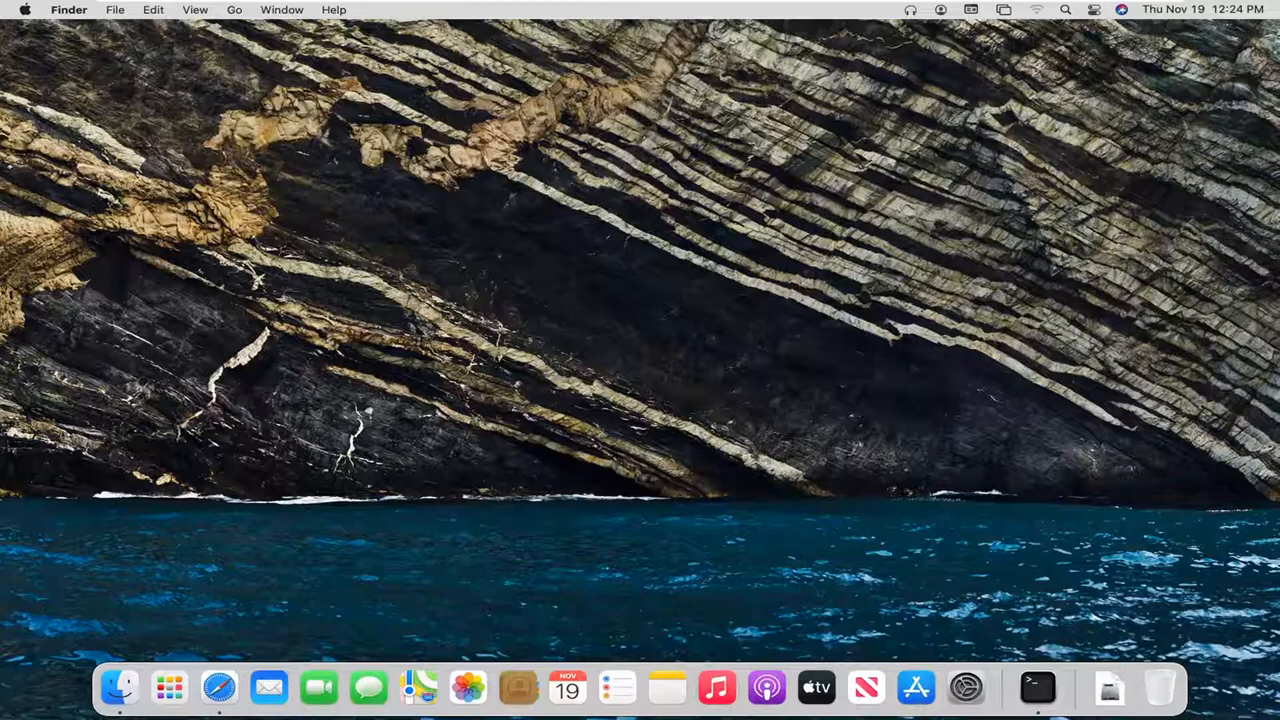
{"action": "mouse_move", "coordinate": [965, 687]}
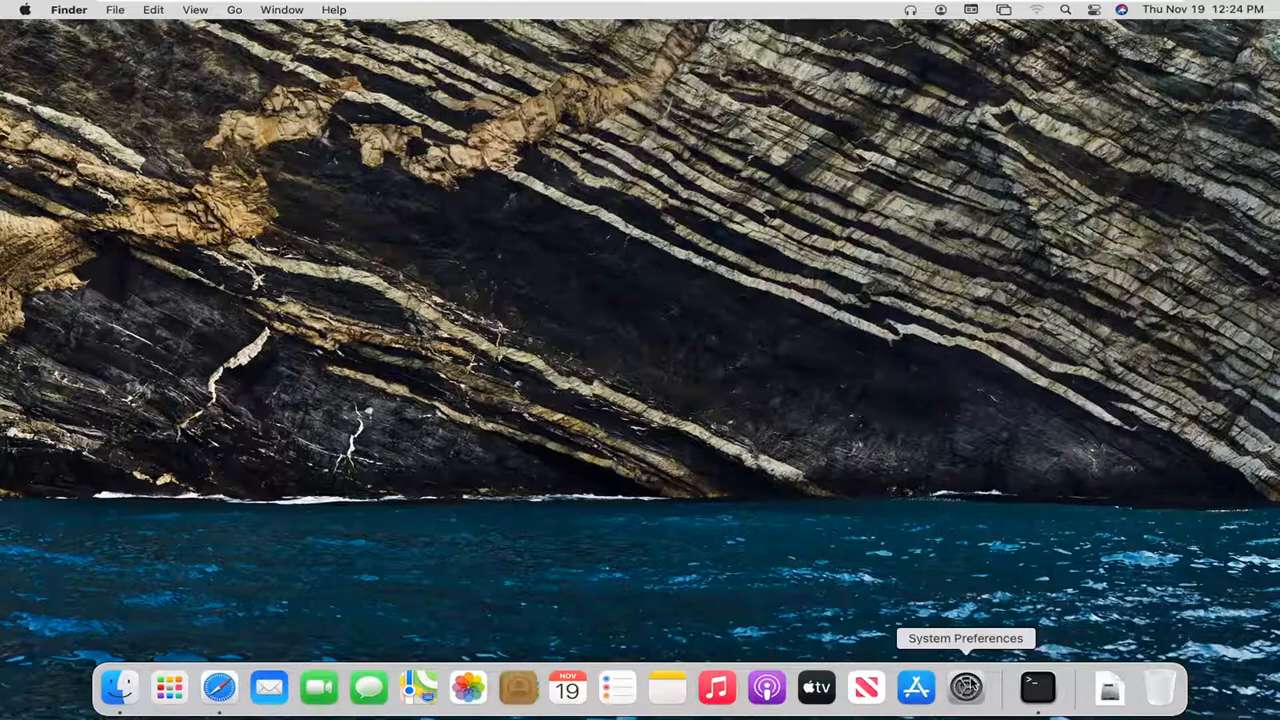
Launch System Preferences from the Dock to show the settings overview.
{"action": "left_click", "coordinate": [965, 687]}
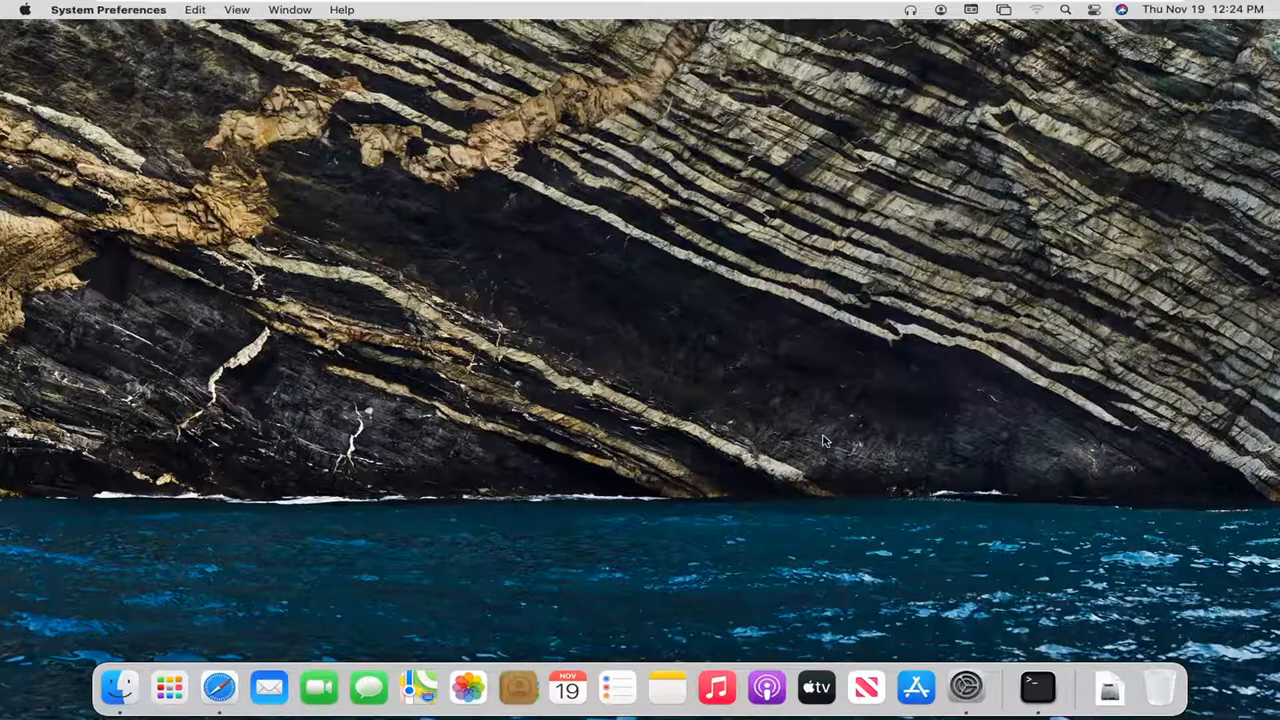
{"action": "left_click", "coordinate": [965, 687]}
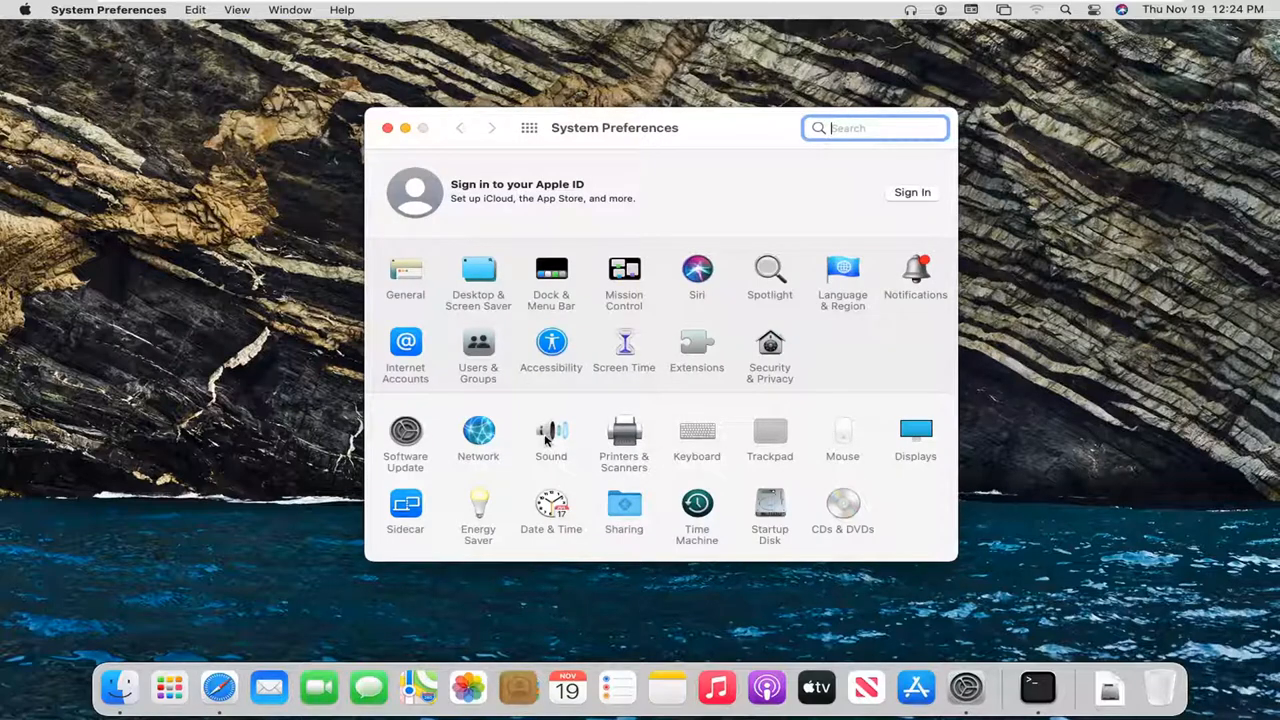
In the Sound pane, toggle 'Play sound on startup' off and back on, then close the window.
{"action": "left_click", "coordinate": [551, 432]}
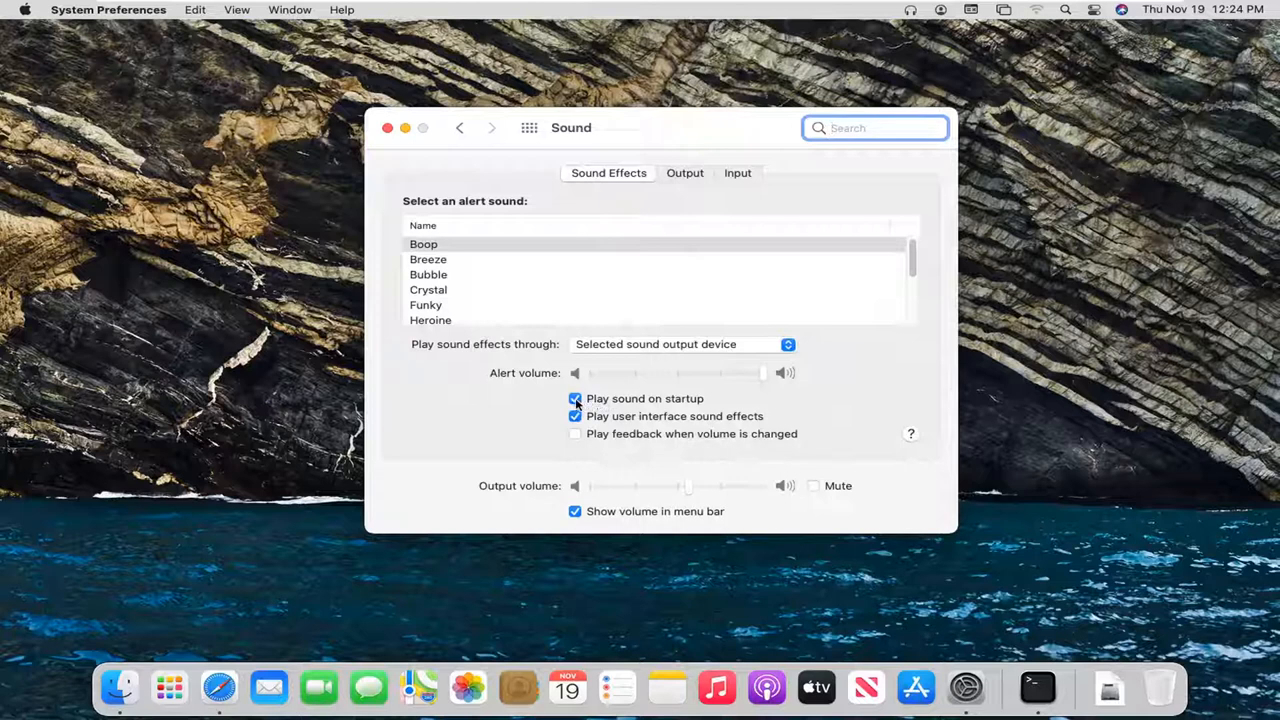
{"action": "left_click", "coordinate": [575, 398]}
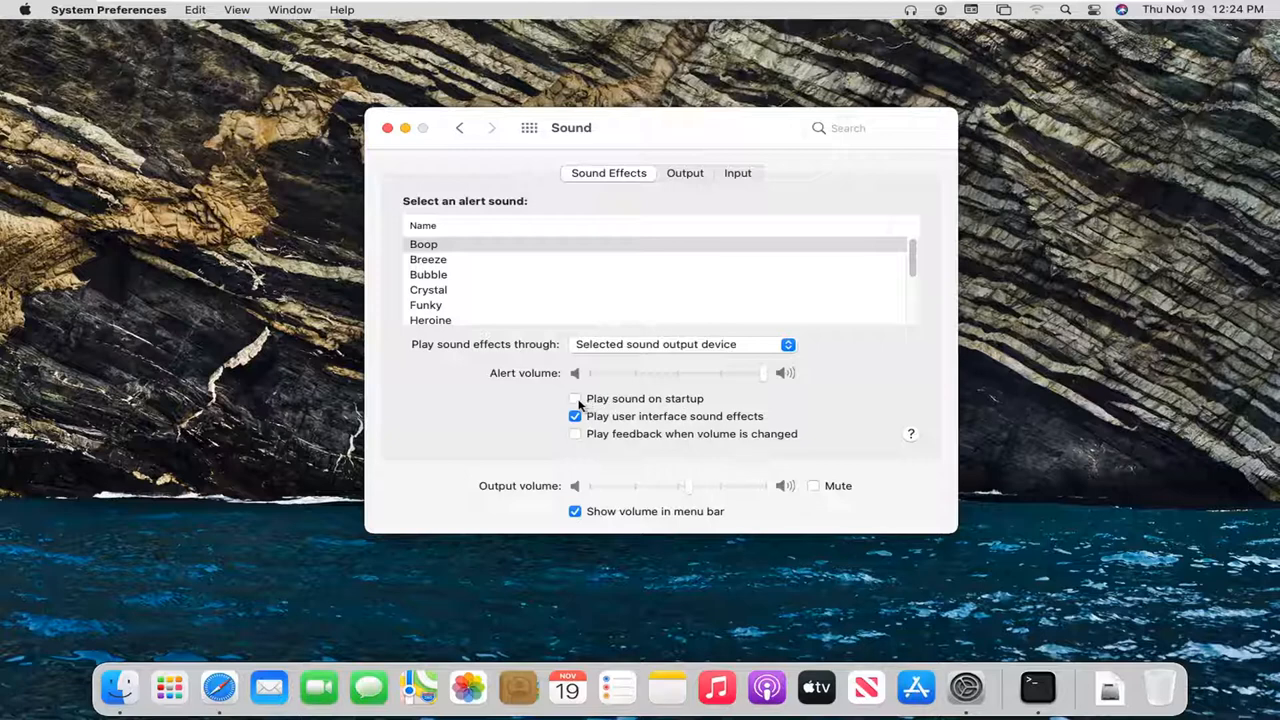
{"action": "left_click", "coordinate": [575, 398]}
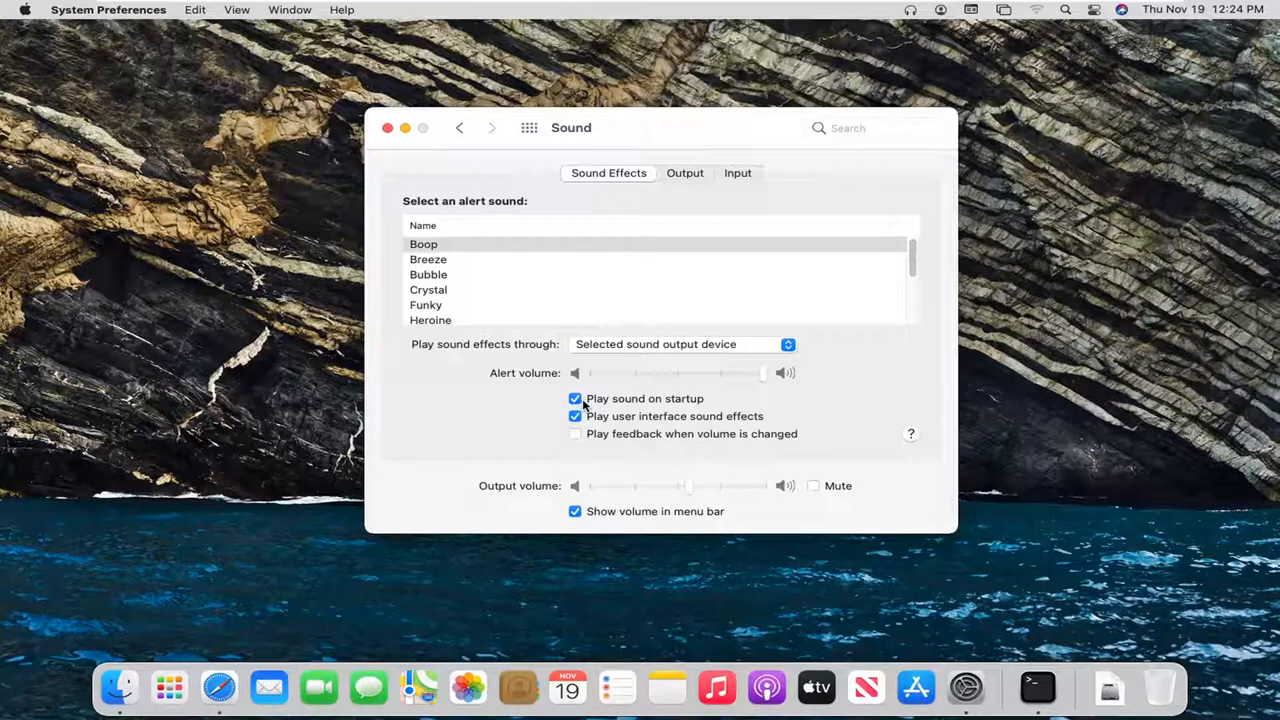
{"action": "mouse_move", "coordinate": [500, 387]}
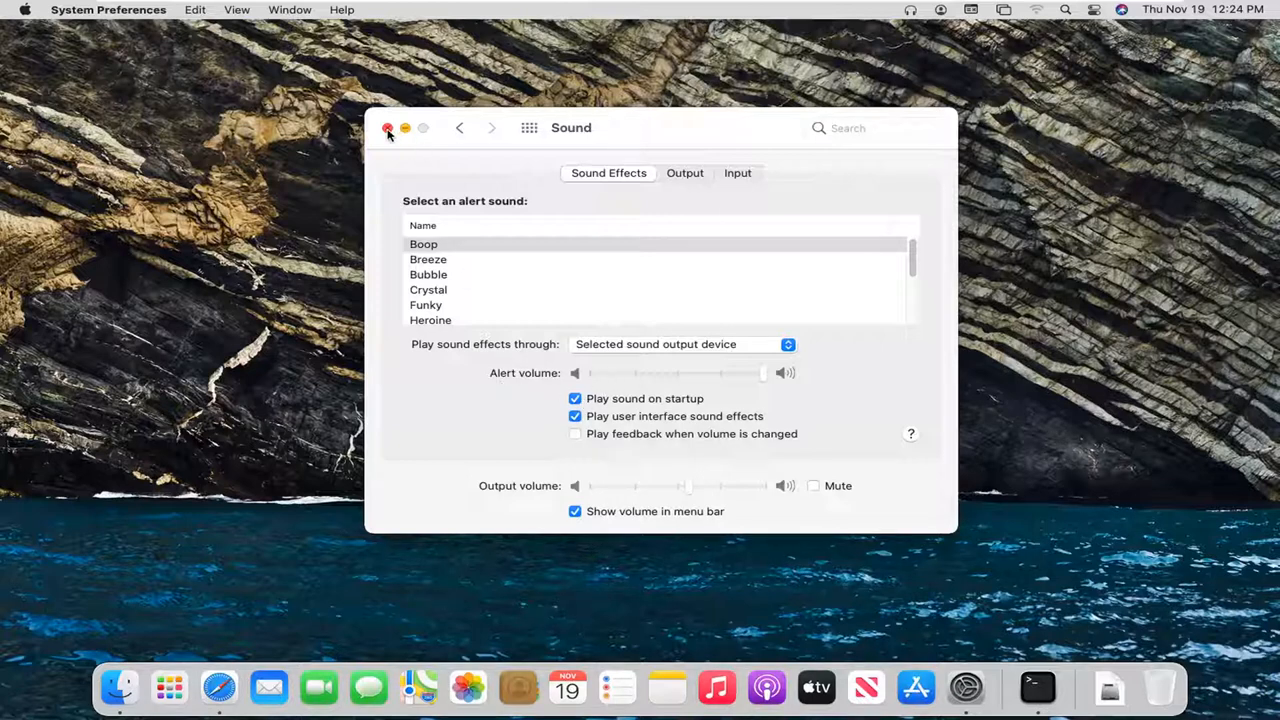
{"action": "left_click", "coordinate": [388, 128]}
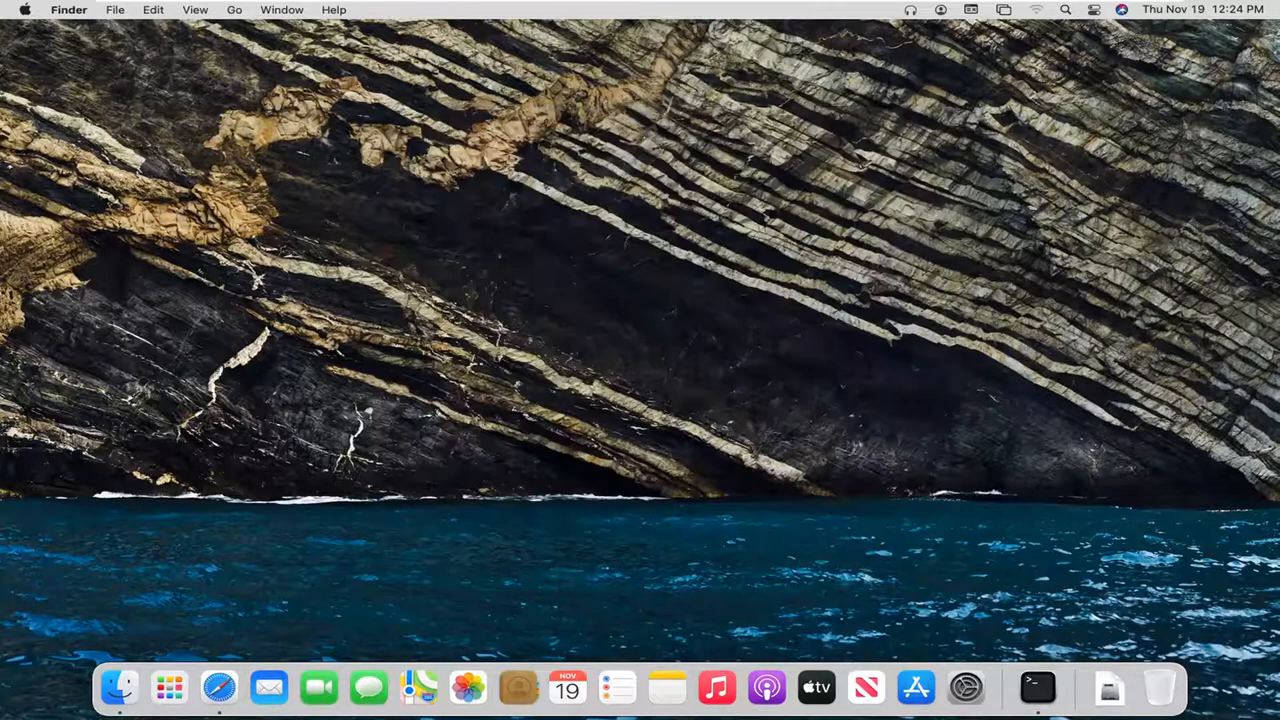